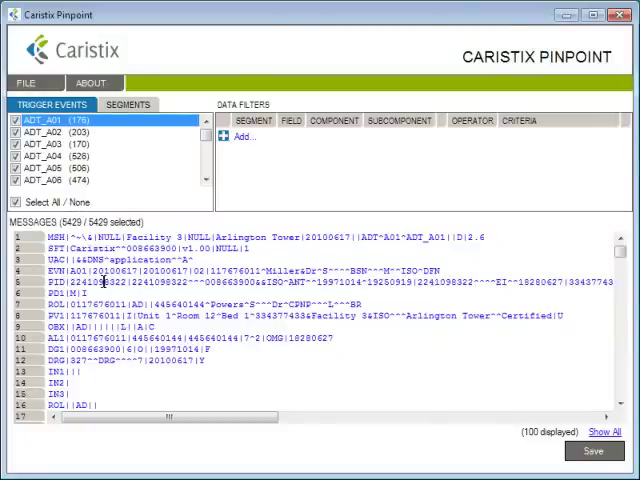
pyautogui.rightClick(120, 290)
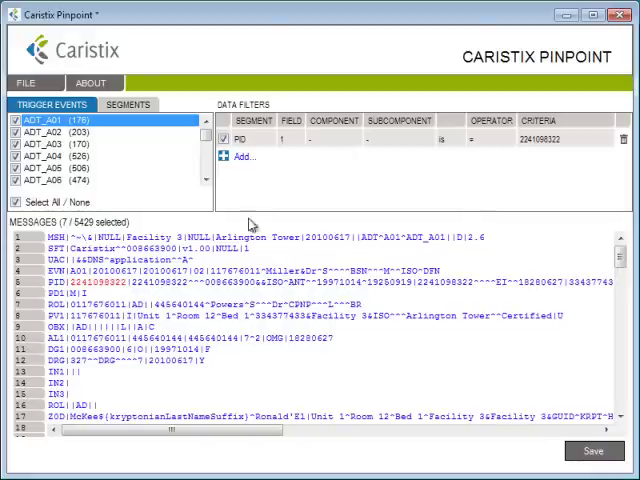
pyautogui.moveTo(477, 161)
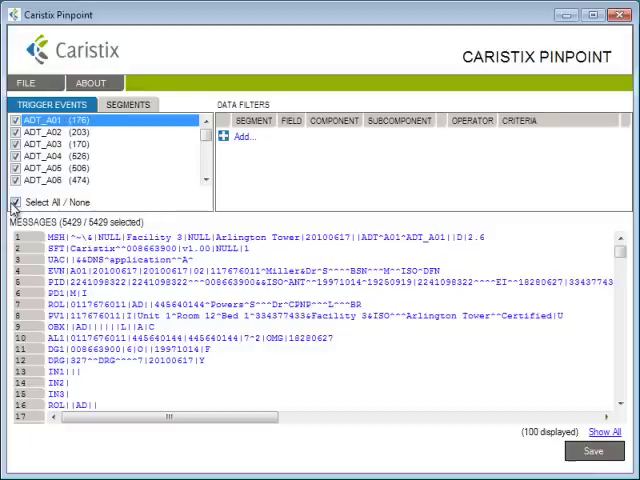
pyautogui.click(21, 202)
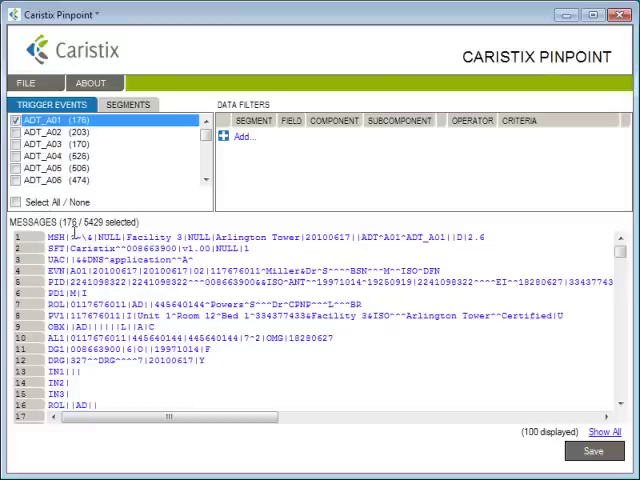
pyautogui.click(18, 201)
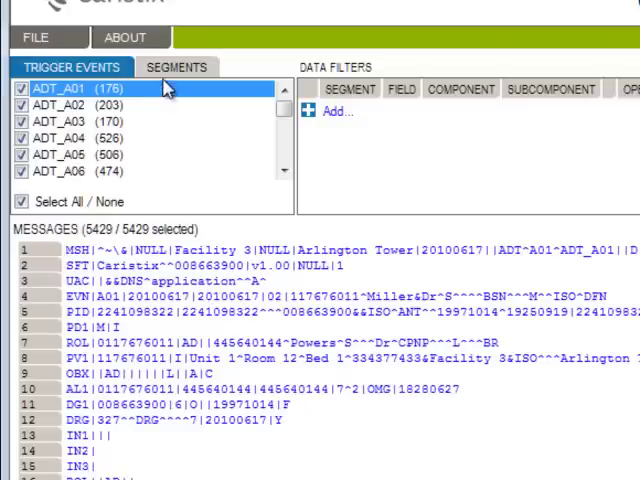
pyautogui.click(177, 66)
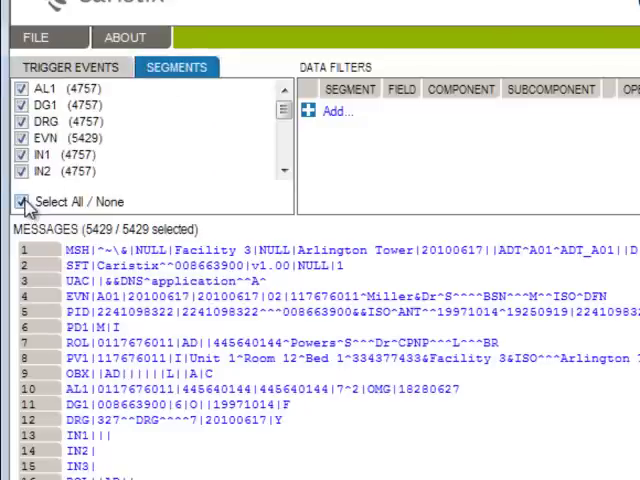
pyautogui.click(22, 201)
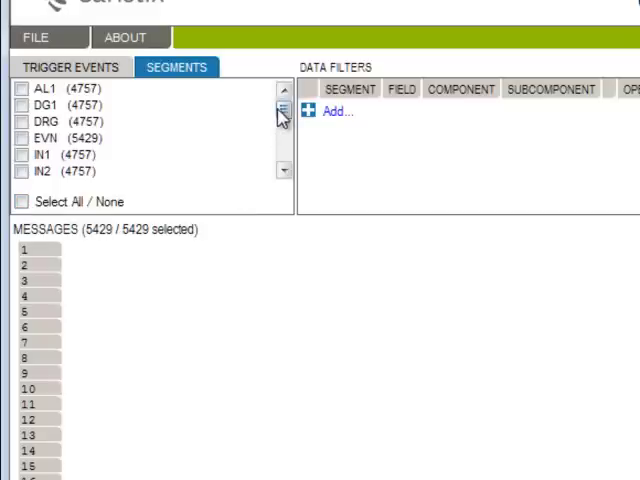
pyautogui.scroll(-3)
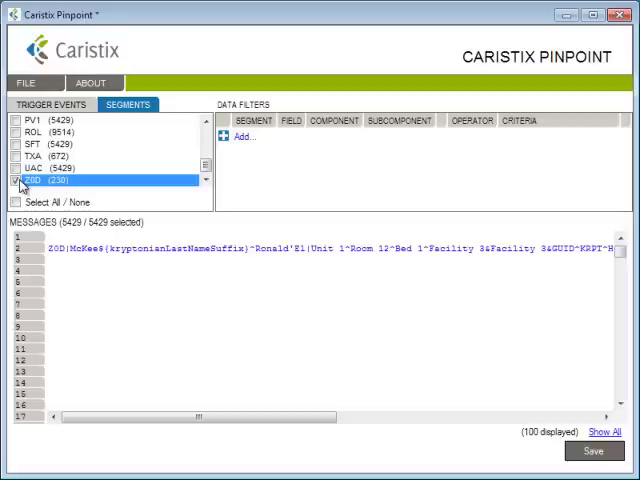
pyautogui.click(52, 105)
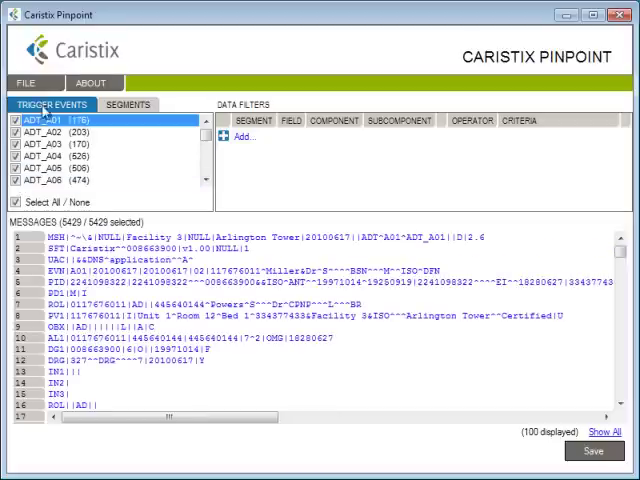